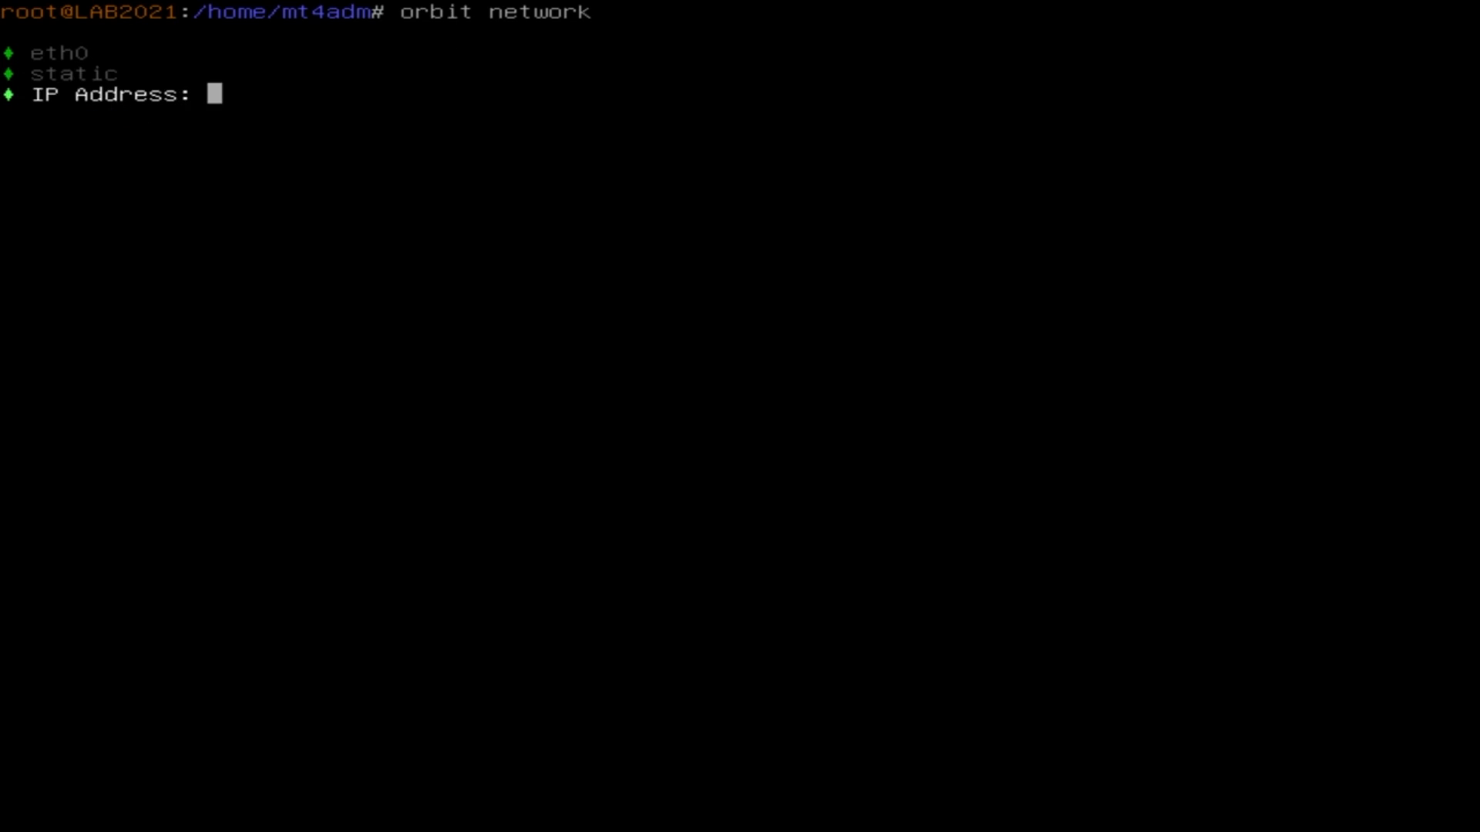
Step: Enter IP address 192.168.0.140 and netmask 255.255.255.0 for eth0, then begin the gateway 19..
{"action": "type", "text": "192.16"}
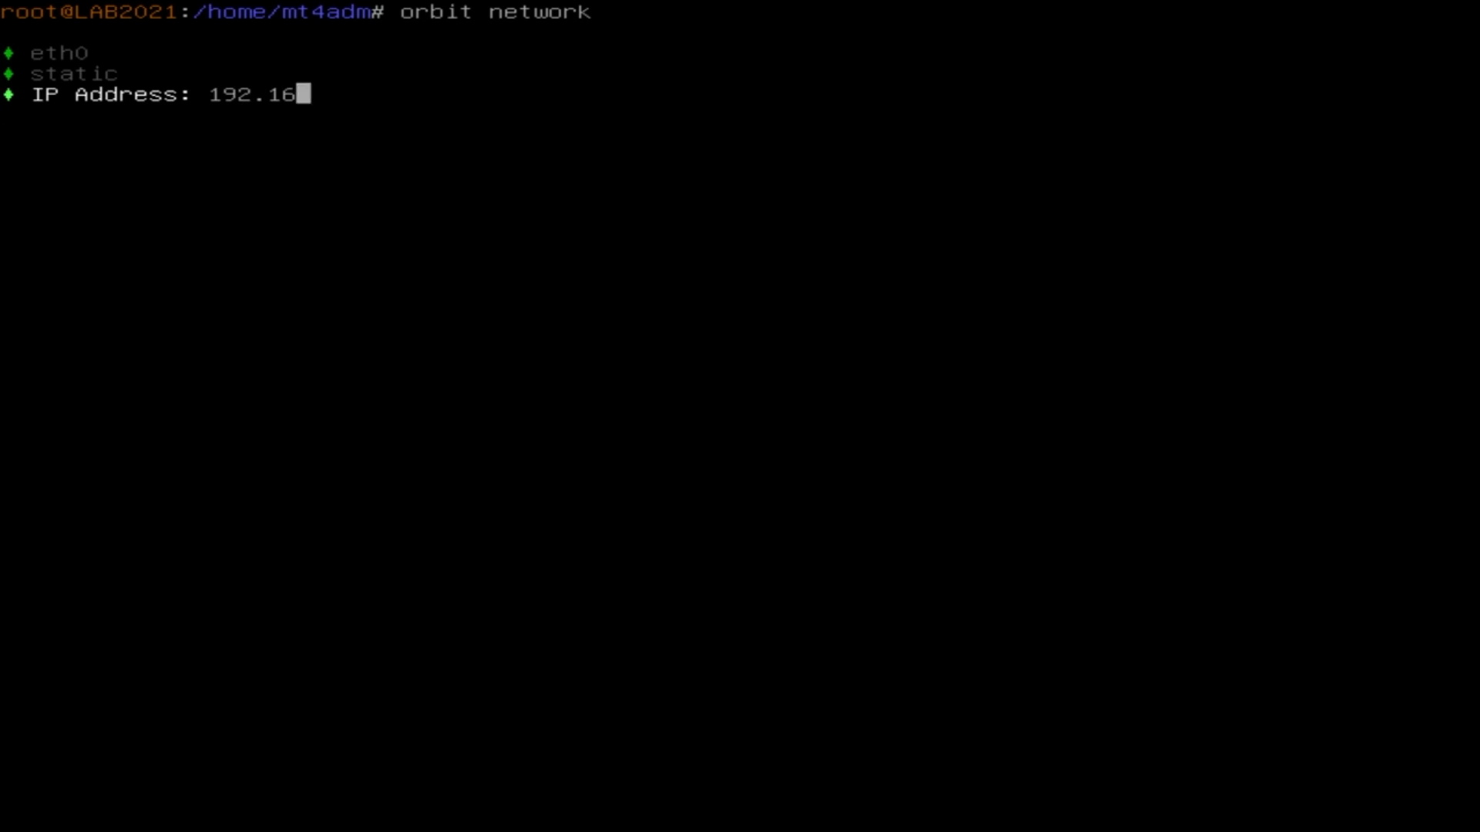
{"action": "type", "text": "8.0.140"}
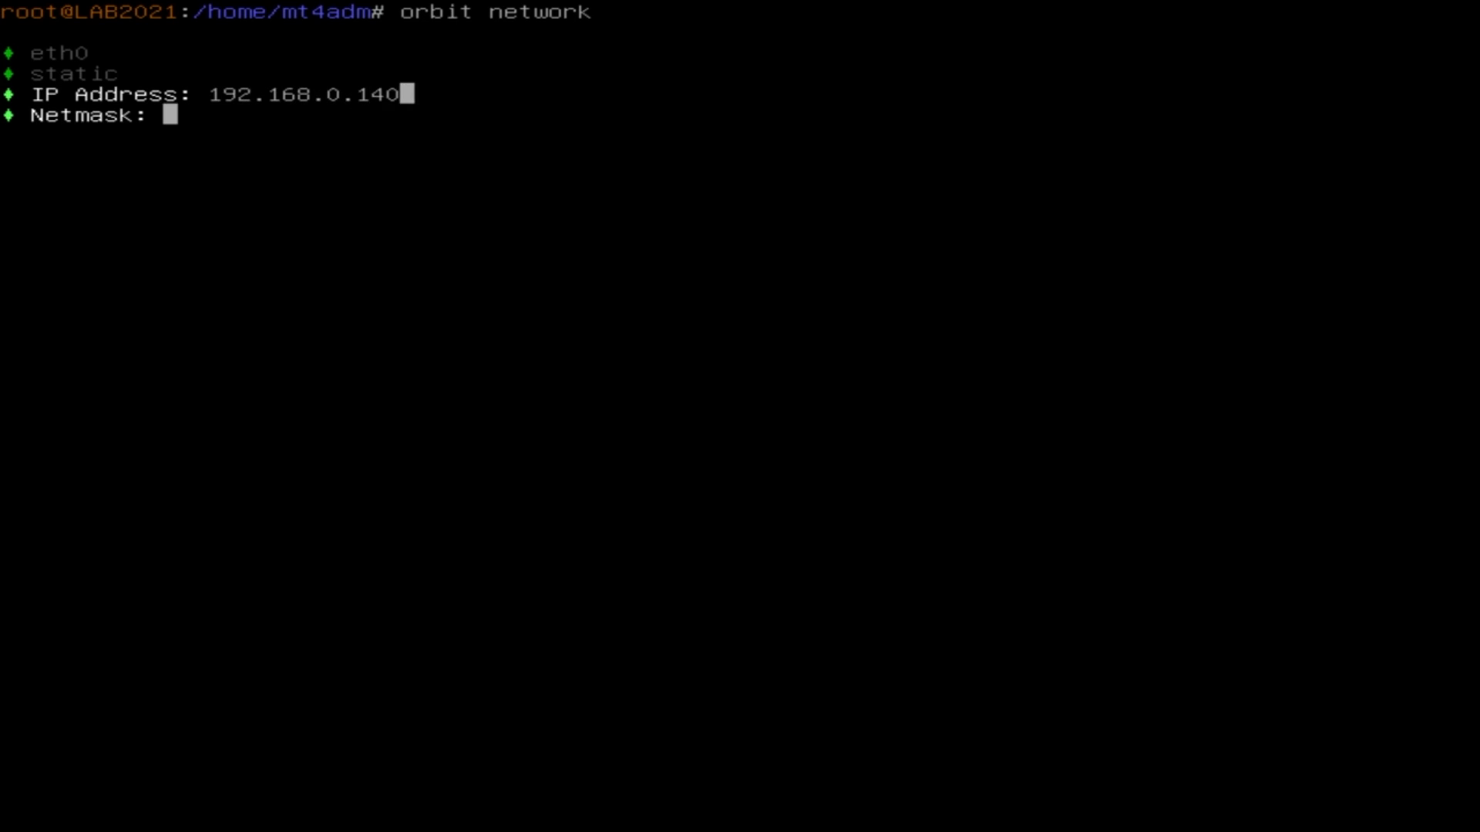
{"action": "type", "text": "255.255.2"}
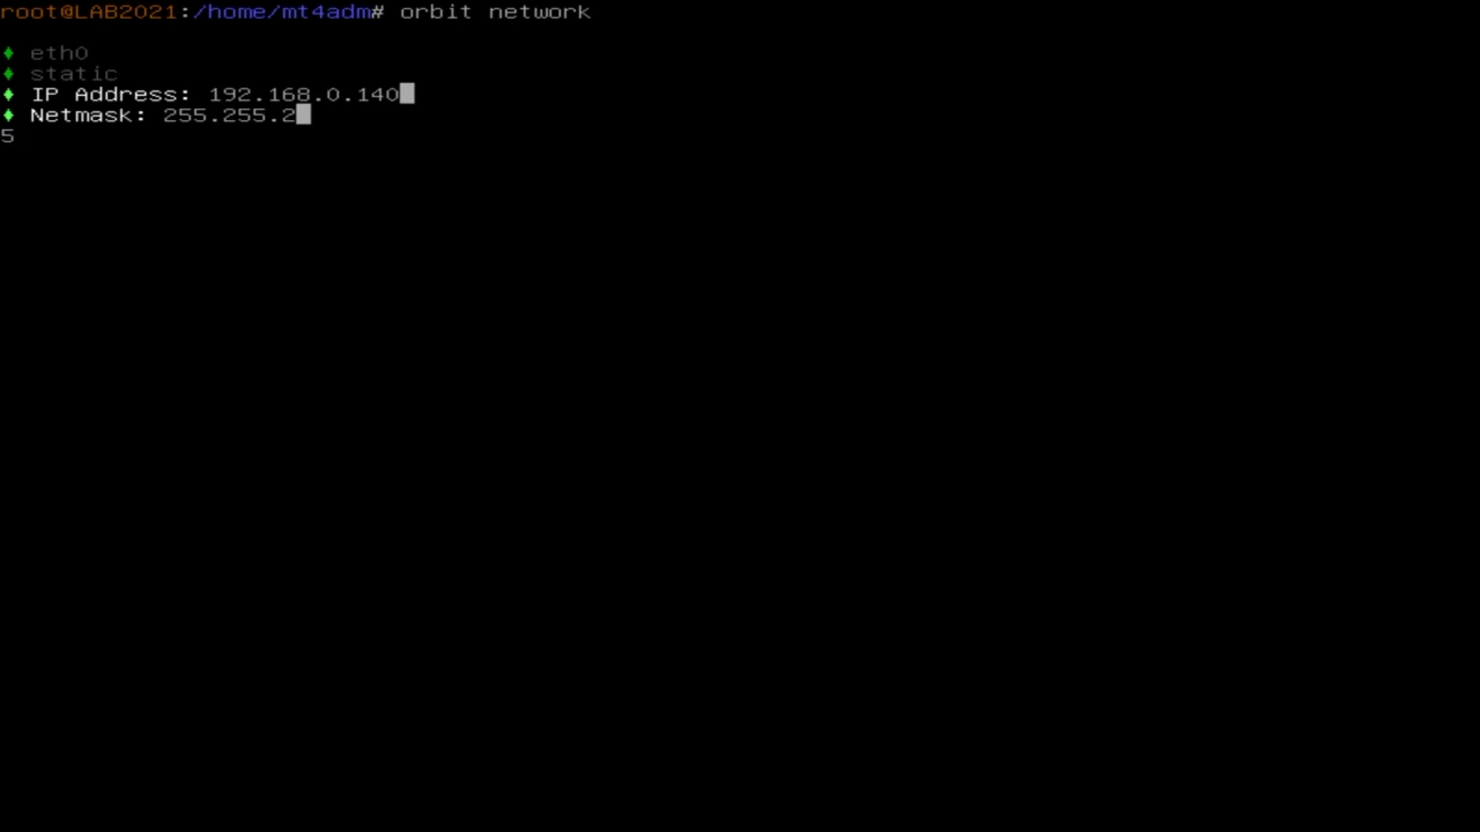
{"action": "type", "text": "55.0"}
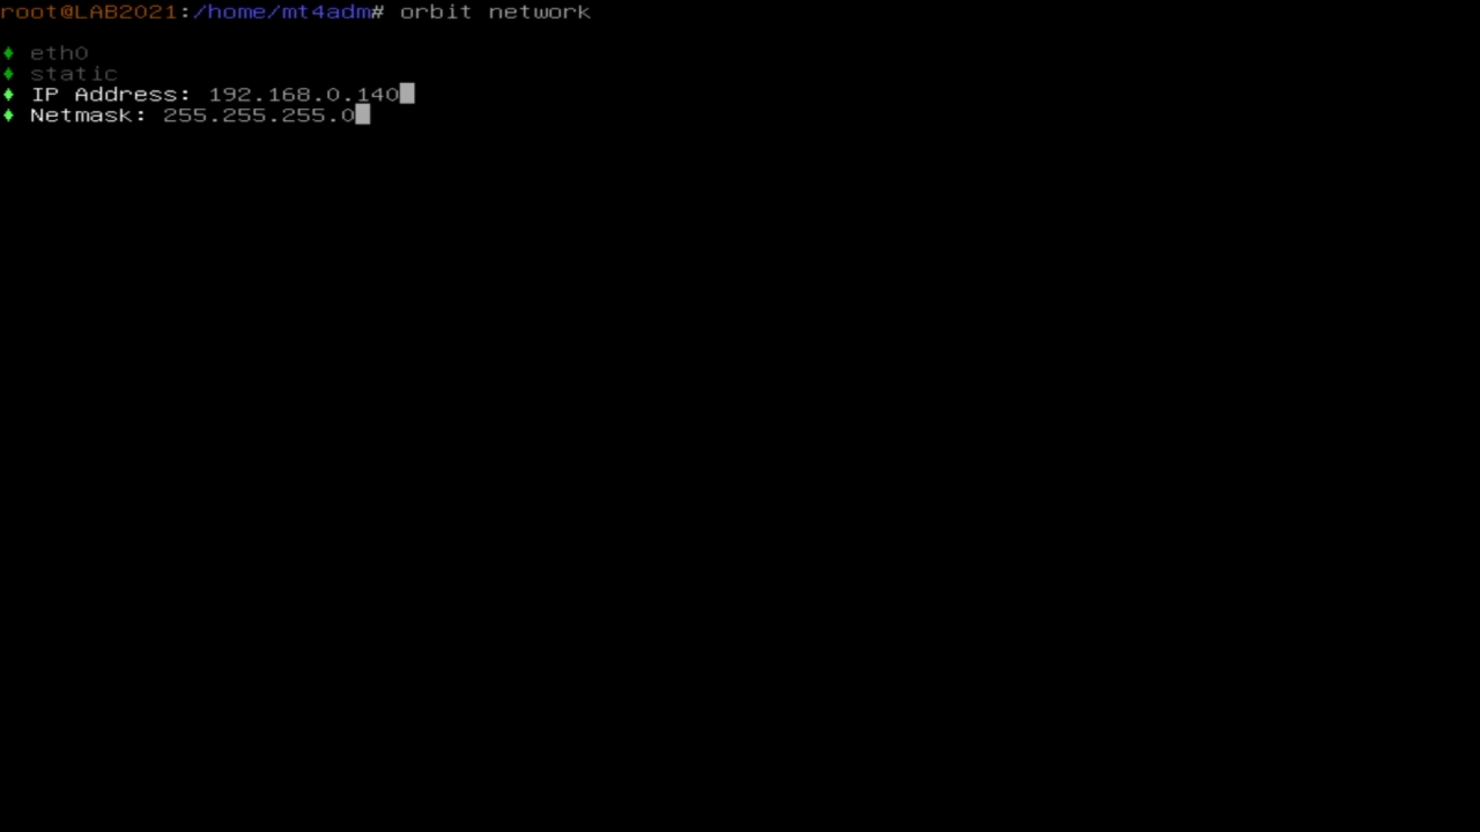
{"action": "type", "text": "19"}
{"action": "type", "text": "orbit host"}
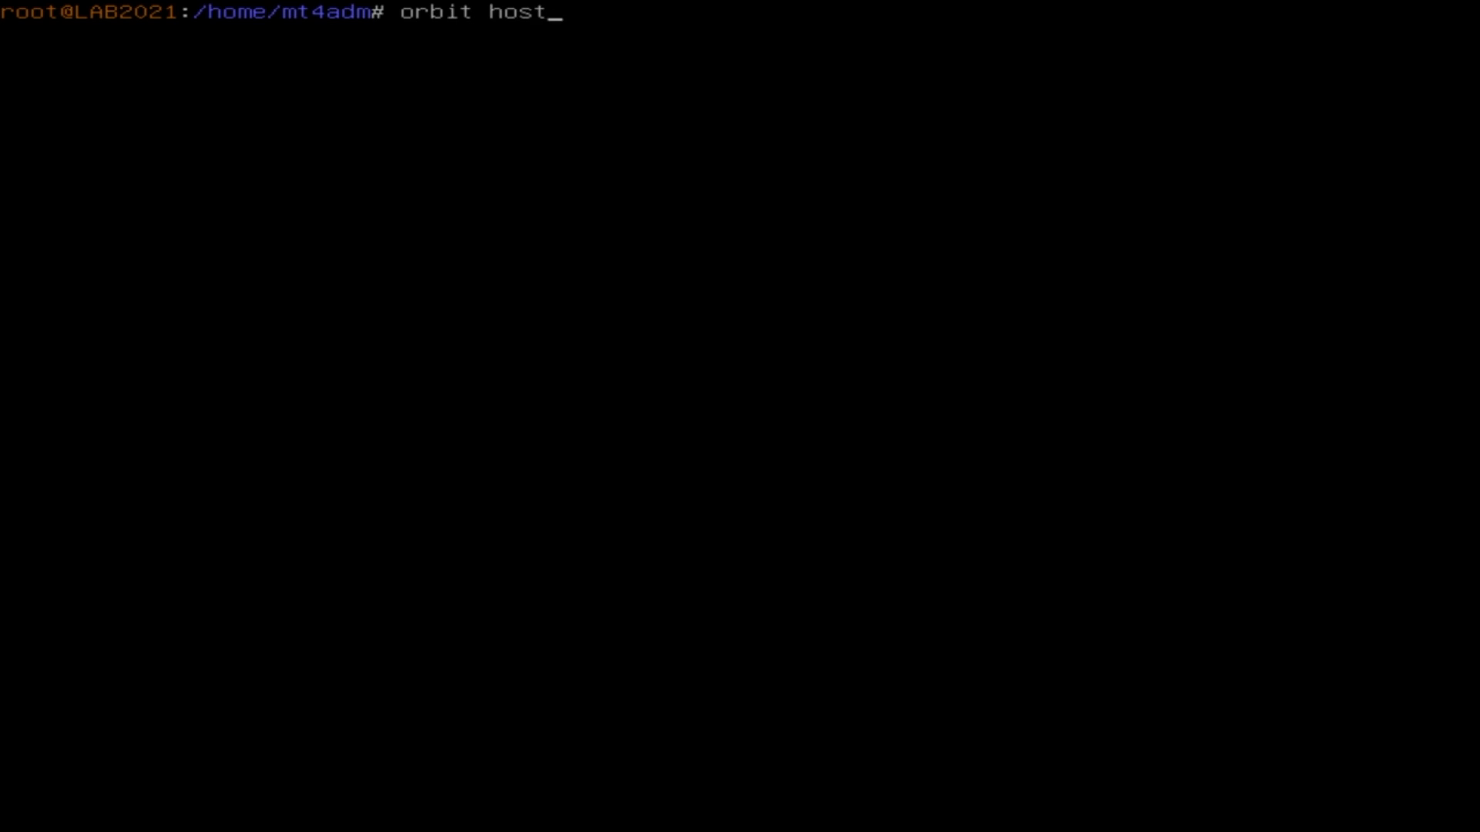
Step: Run orbit hostname server01 and abort at the y/N confirmation with Ctrl+C
{"action": "type", "text": "name"}
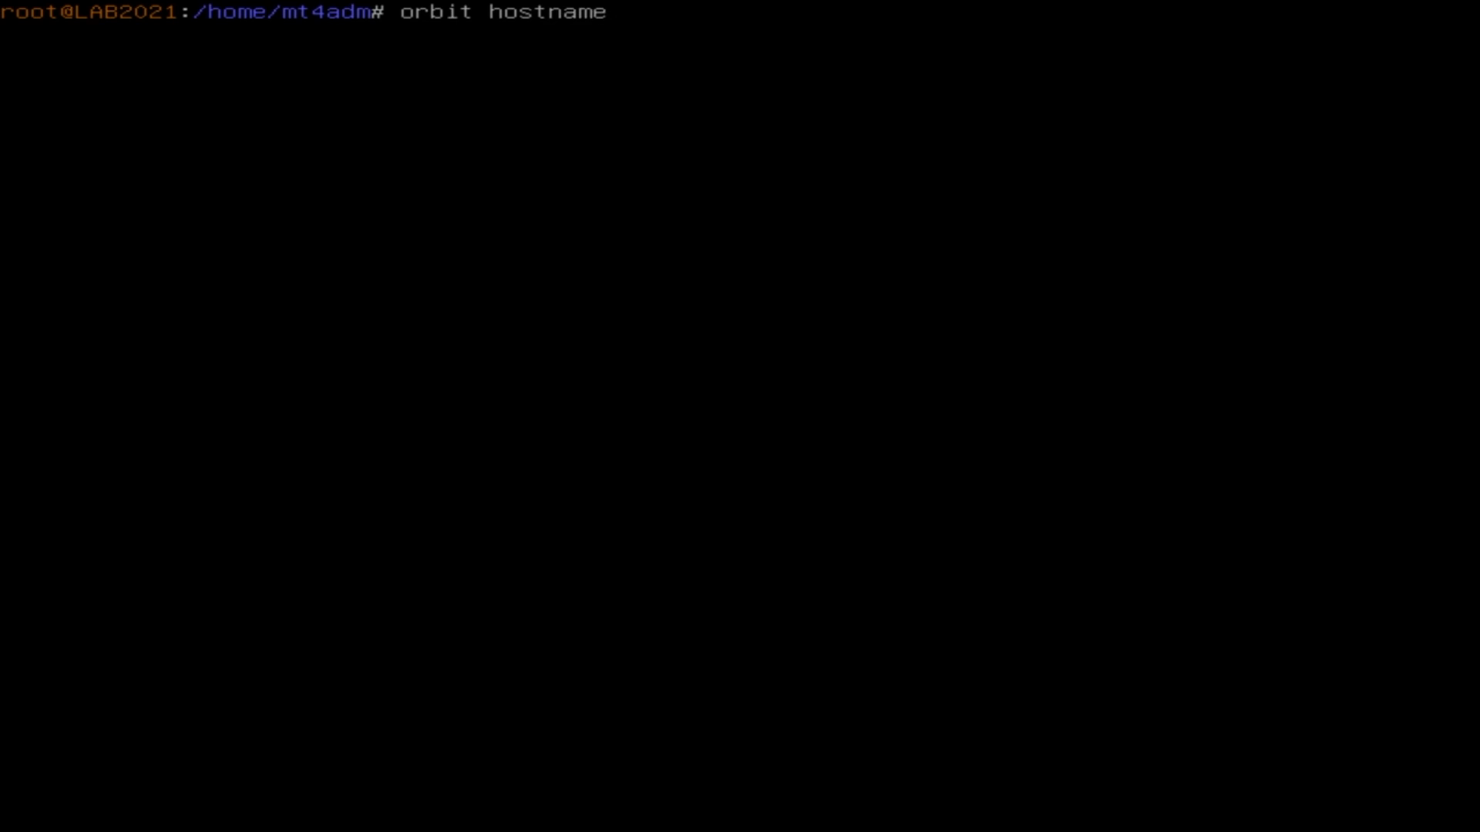
{"action": "type", "text": "server01"}
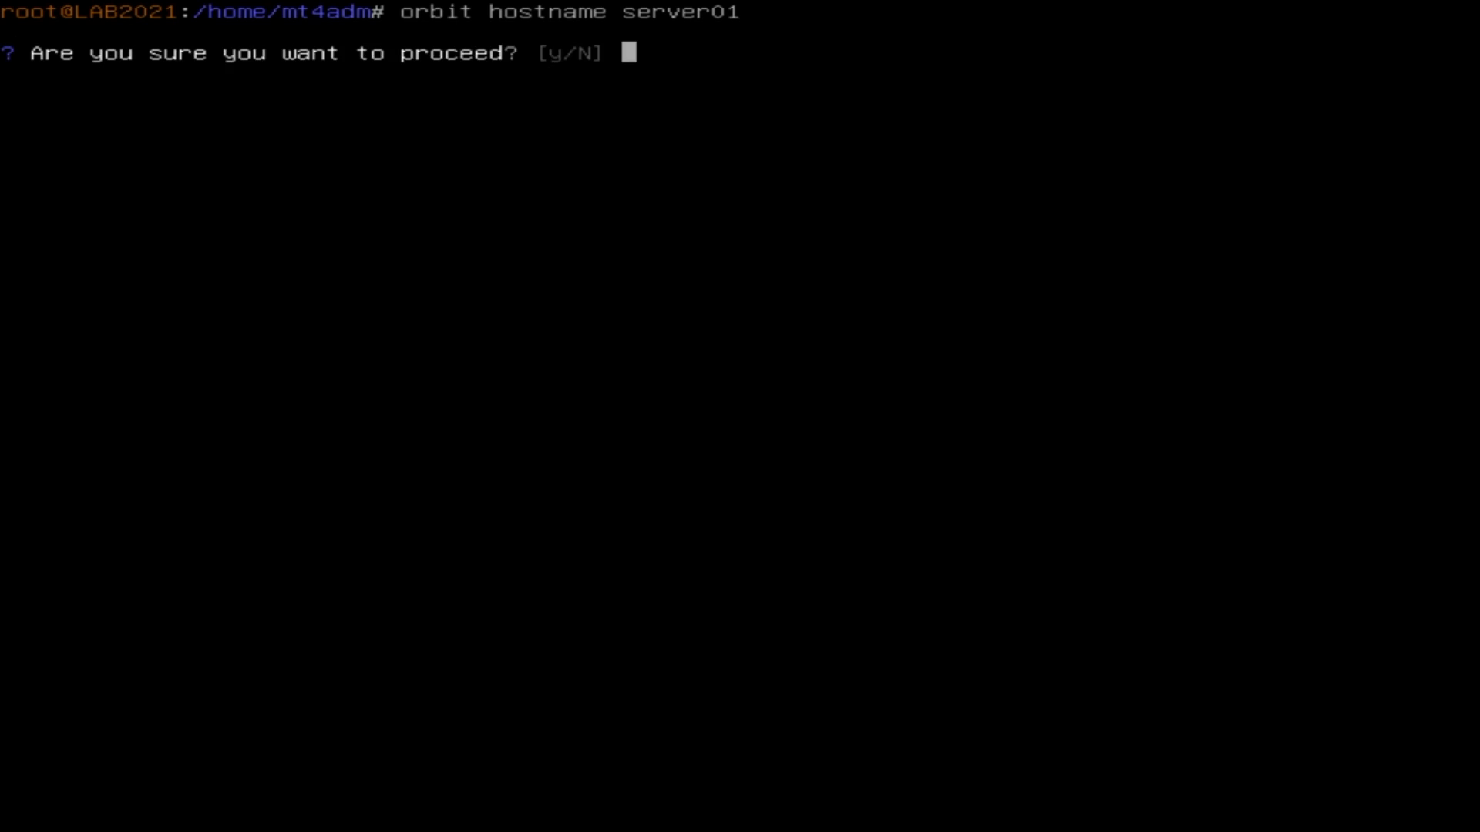
{"action": "key", "text": "ctrl+c"}
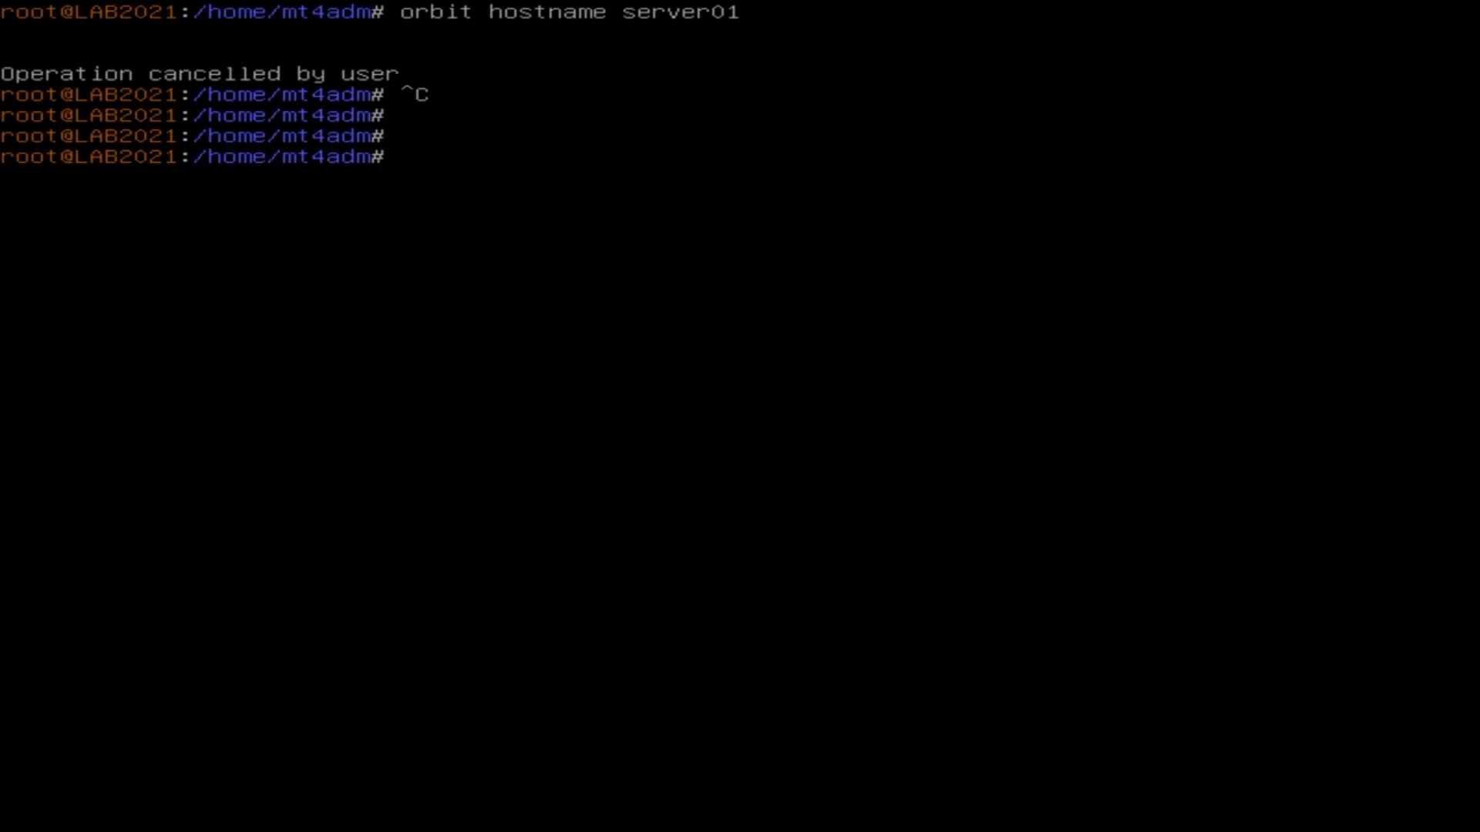
Step: Type orbit shutdown --reboot at the prompt without running it
{"action": "type", "text": "orbit"}
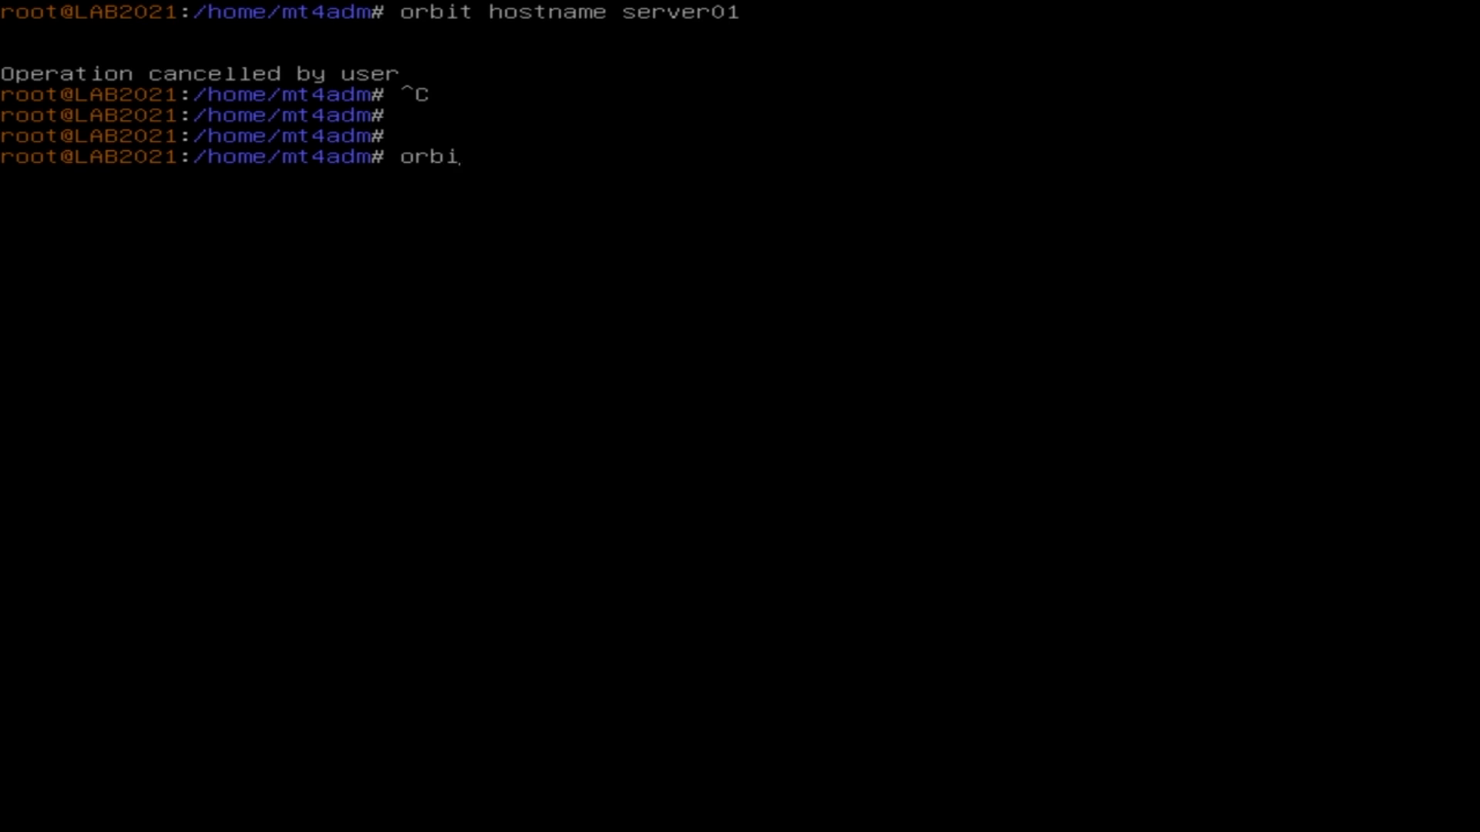
{"action": "type", "text": "t"}
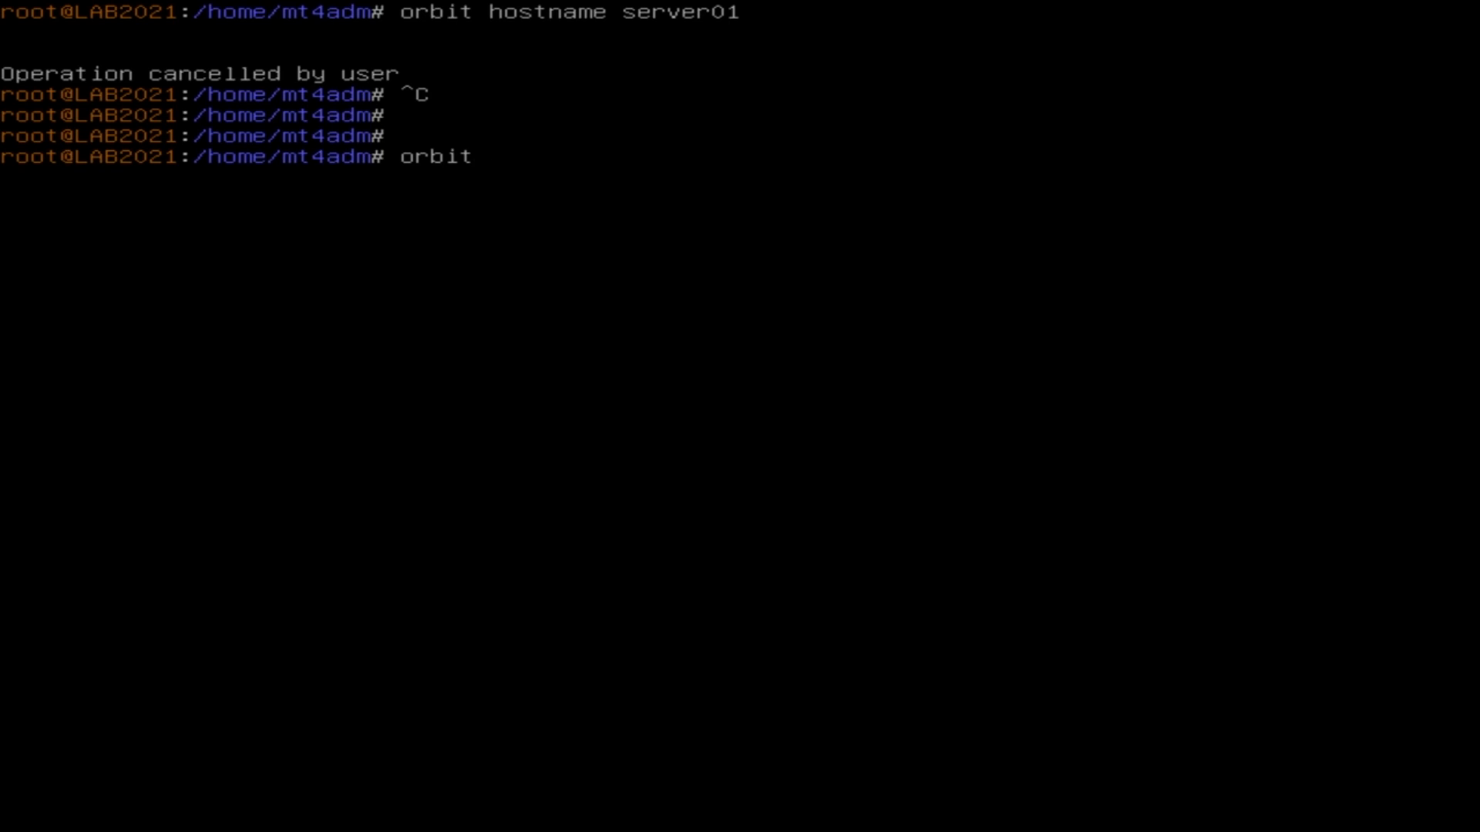
{"action": "type", "text": "shut"}
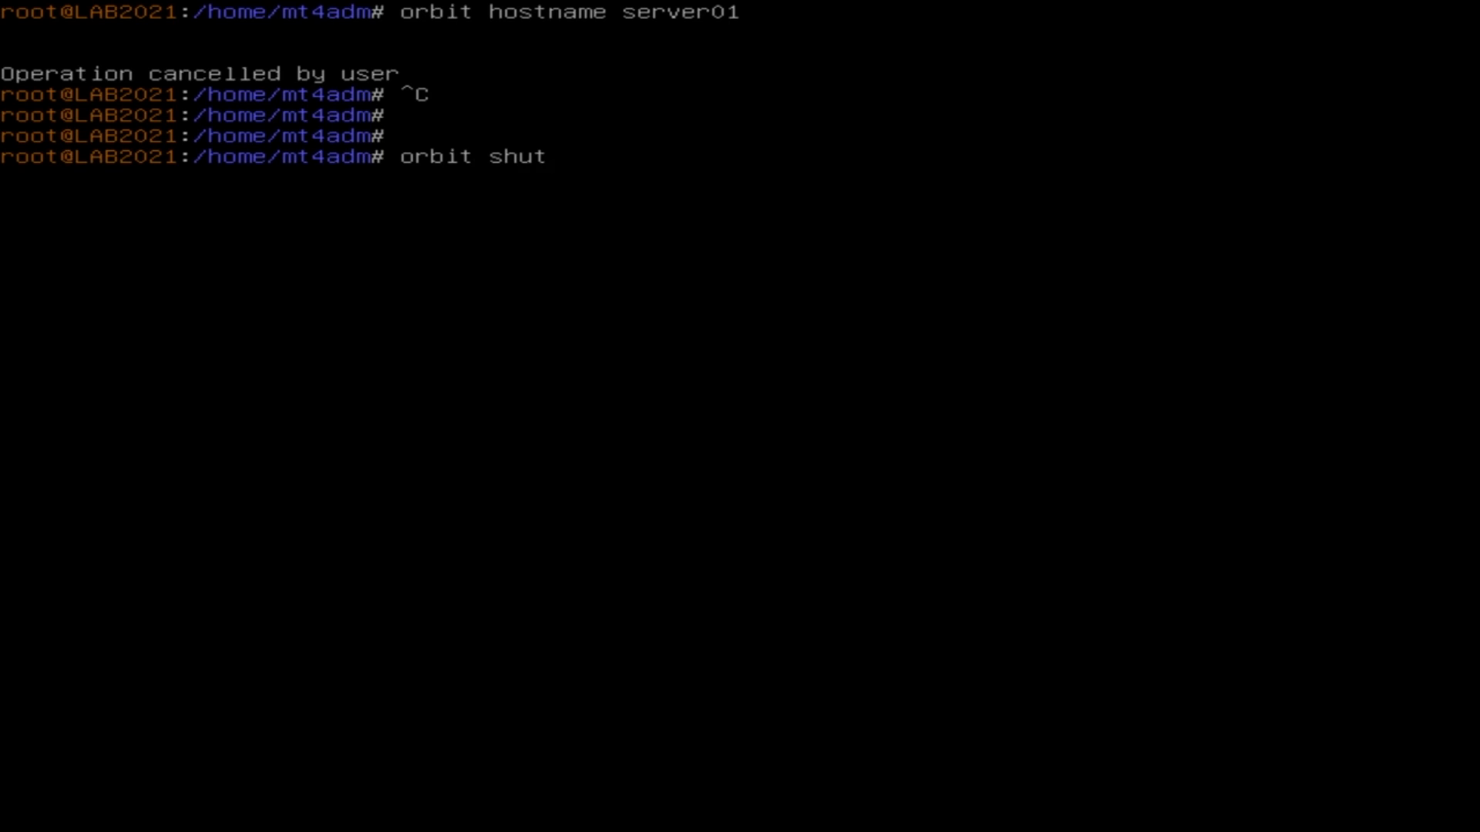
{"action": "type", "text": "down"}
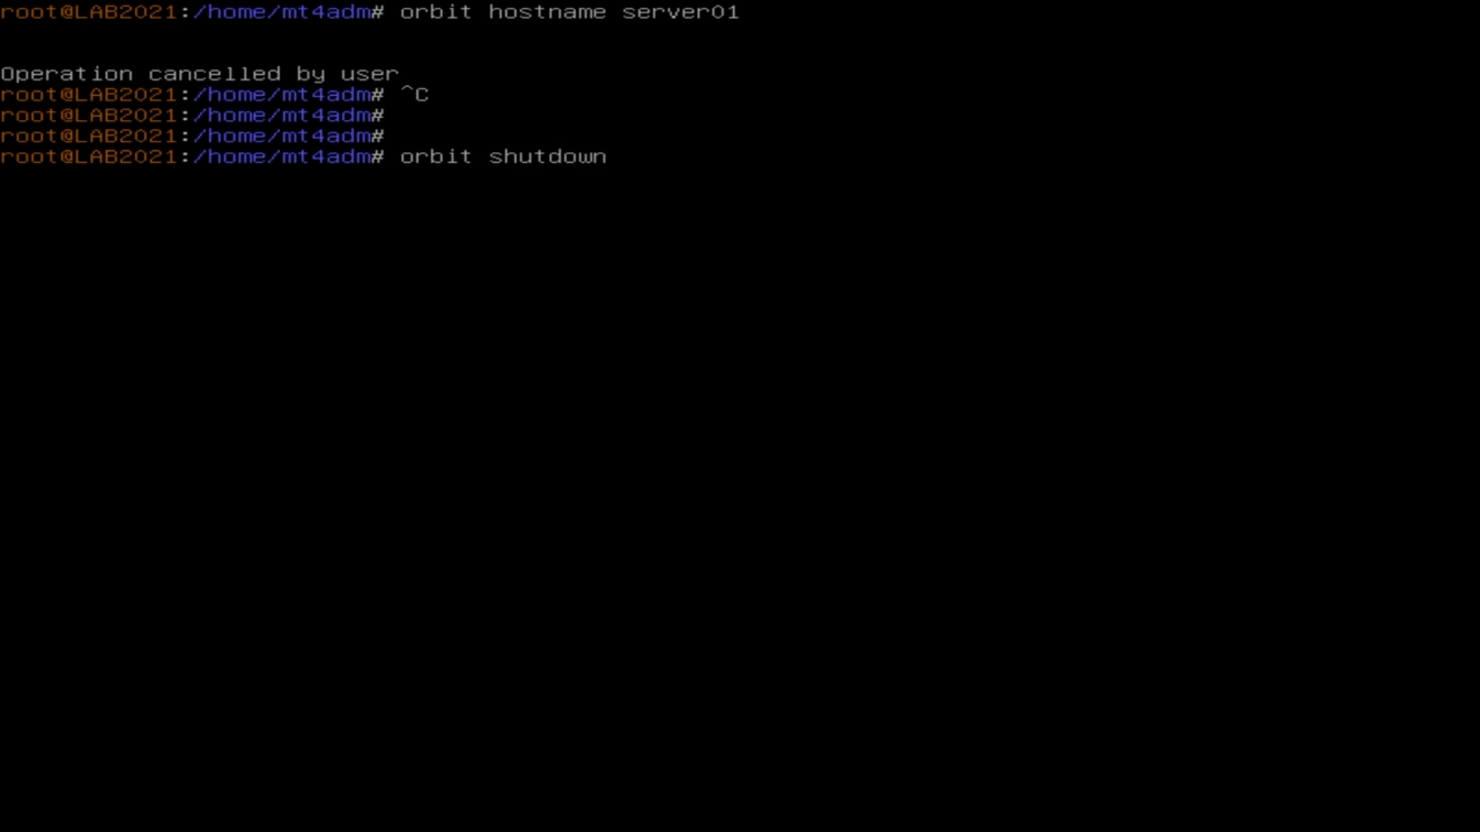
{"action": "type", "text": "--"}
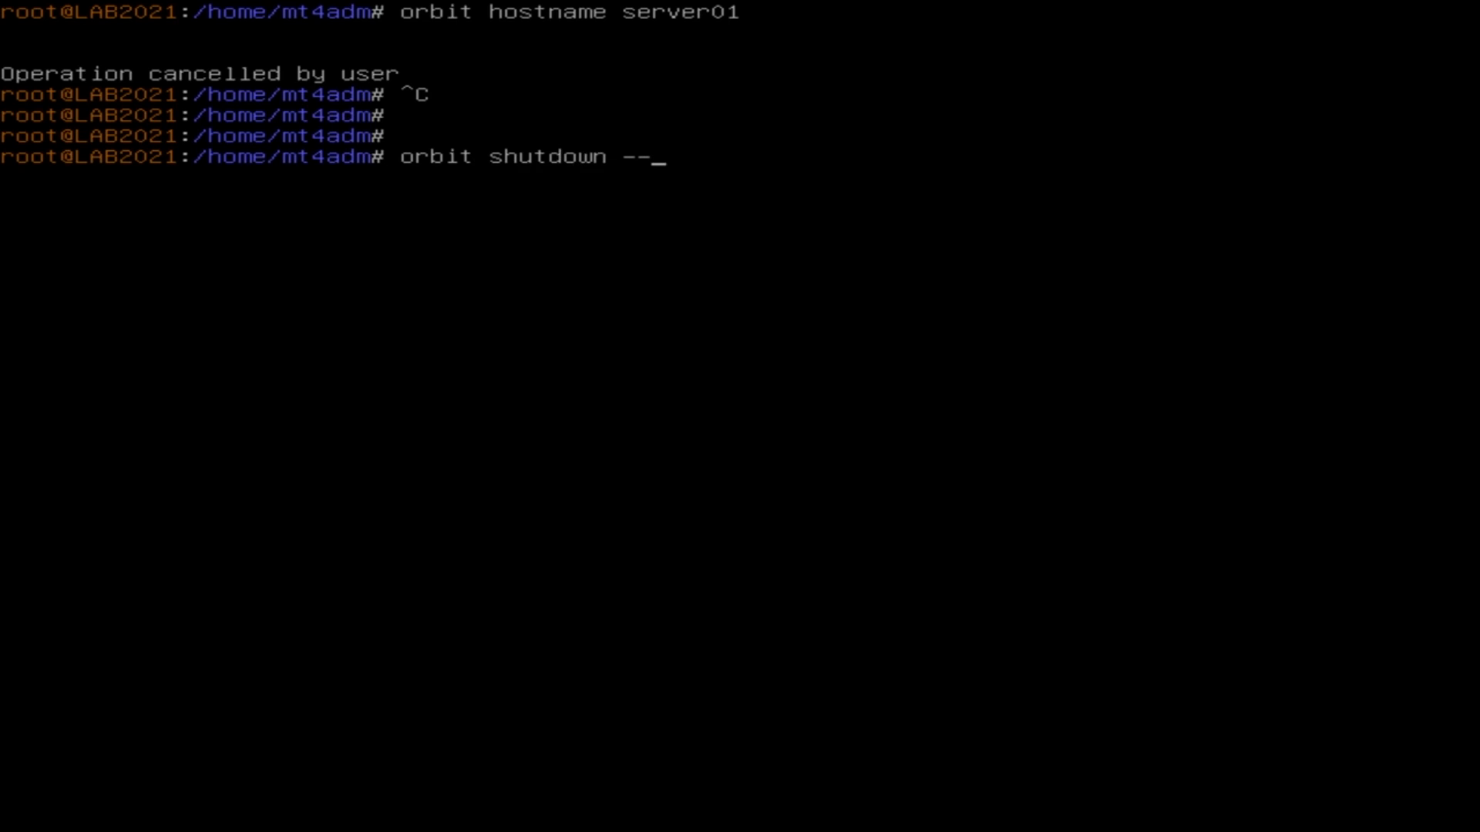
{"action": "type", "text": "re"}
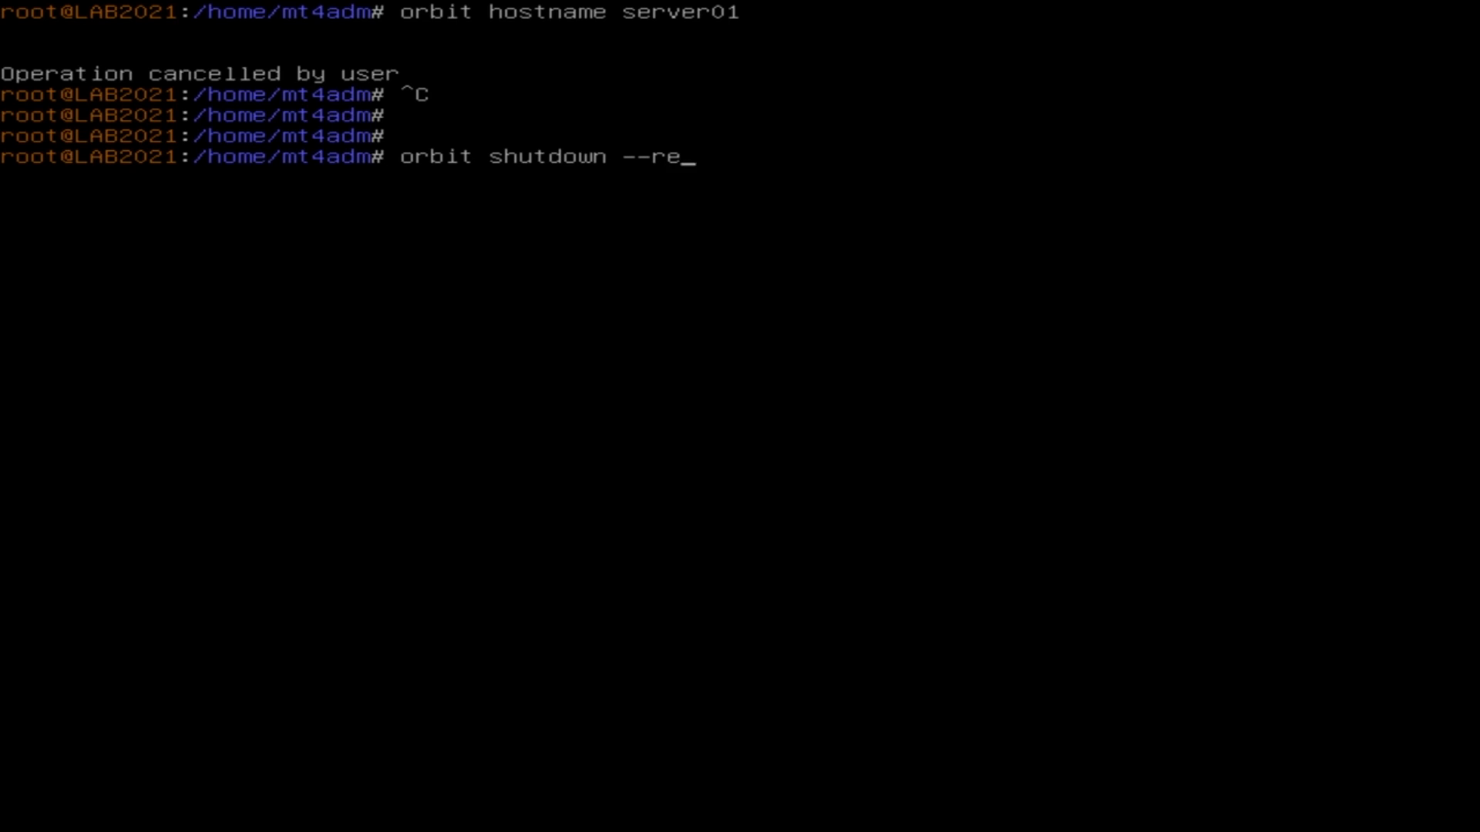
{"action": "type", "text": "boot"}
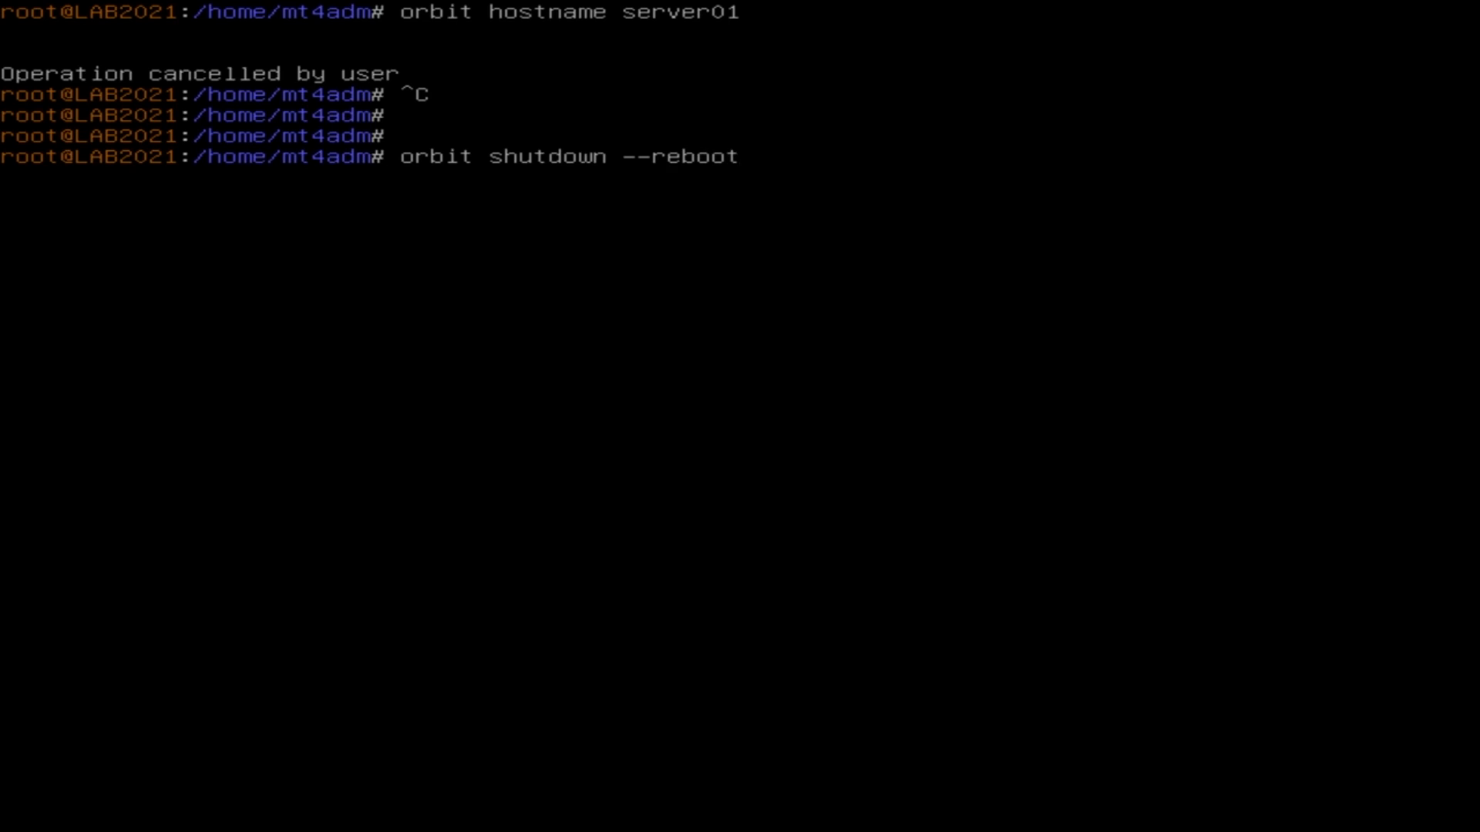